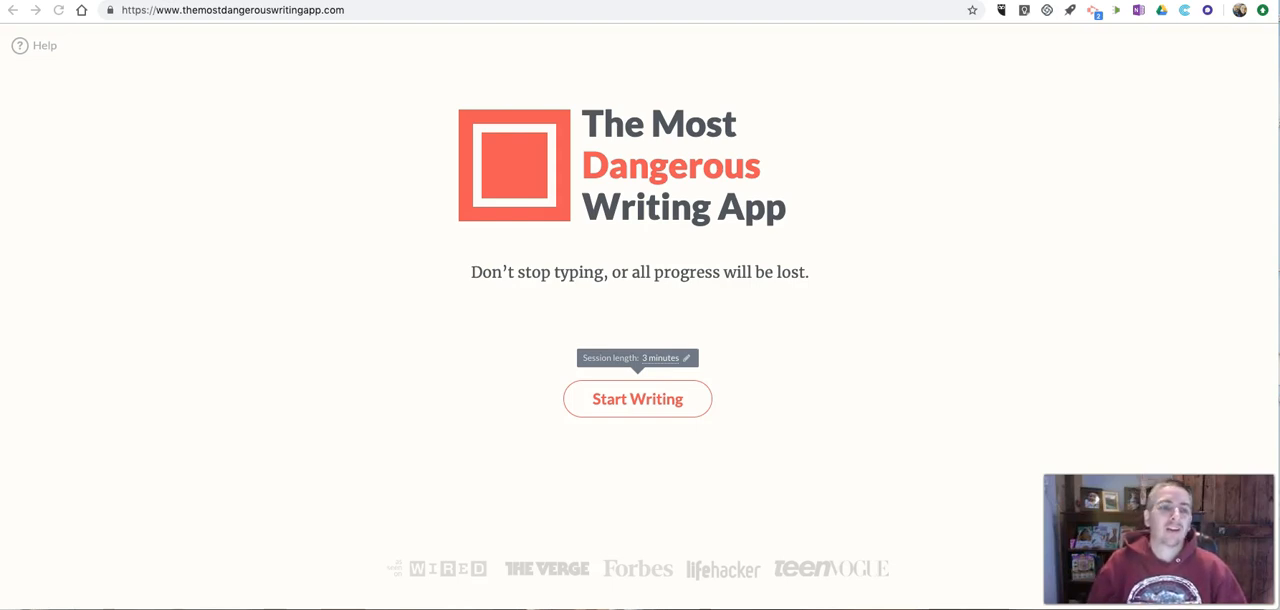
mouse_move(248, 18)
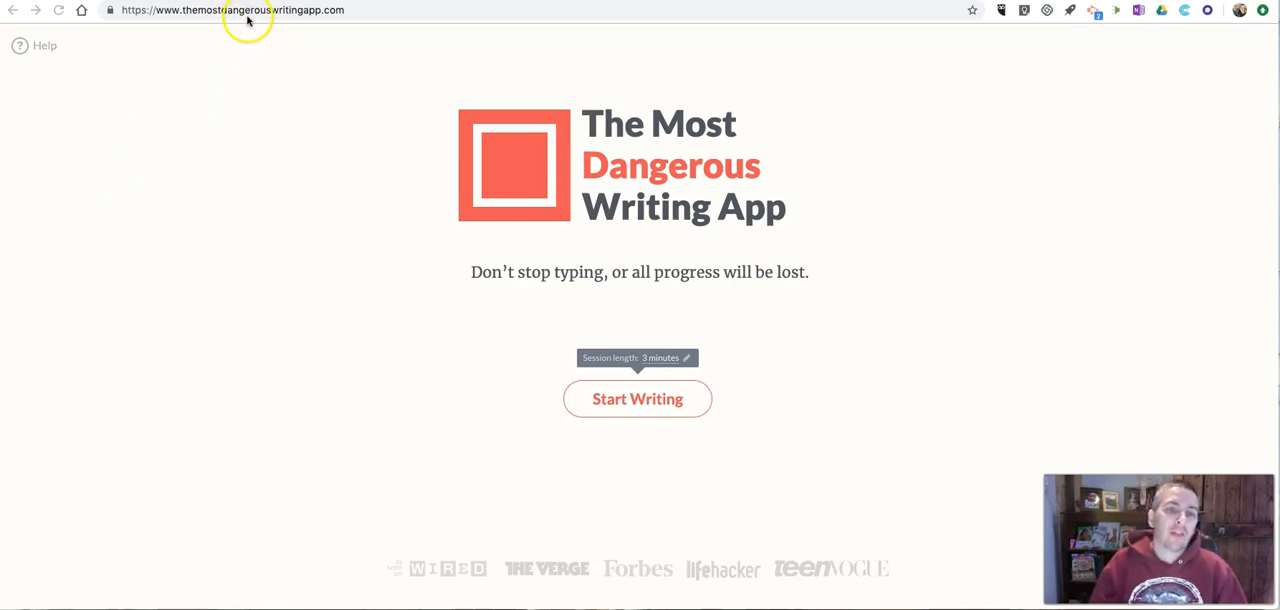
mouse_move(352, 88)
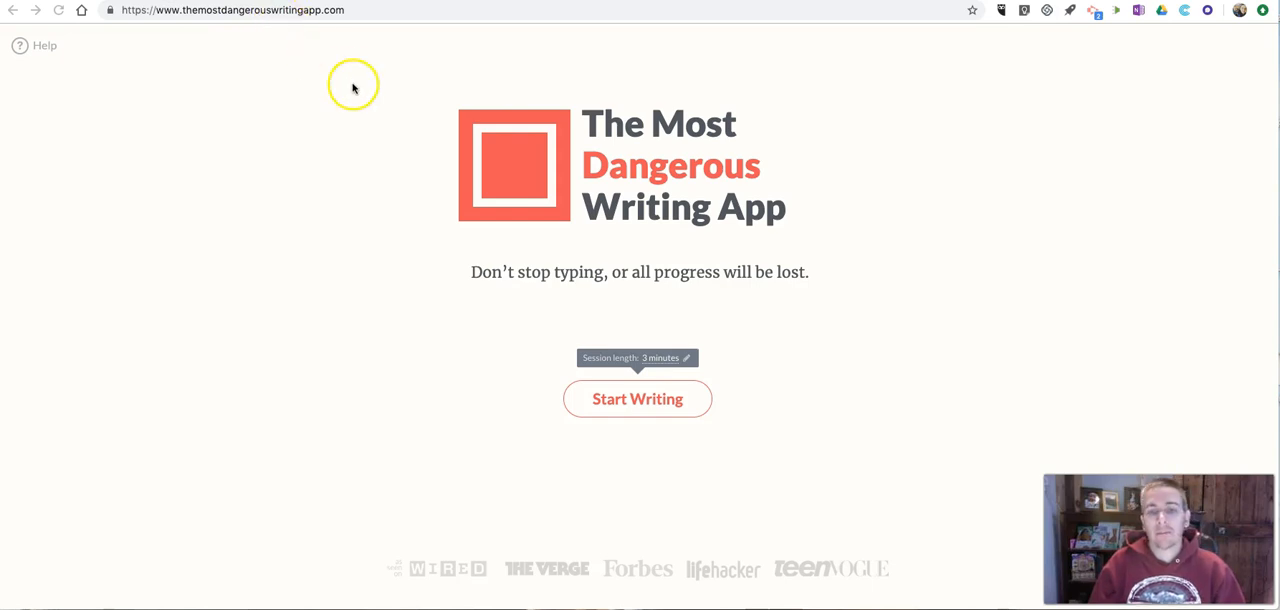
mouse_move(684, 374)
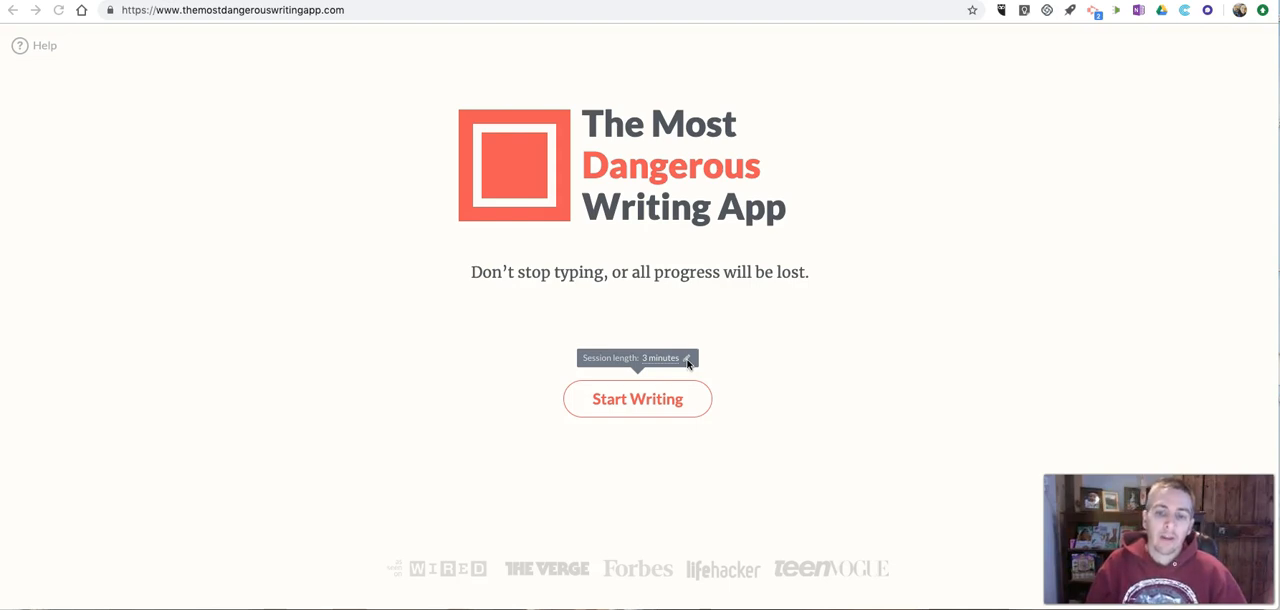
Bring up the session-length choices (preset minutes, words option, hardcore mode)
left_click(636, 358)
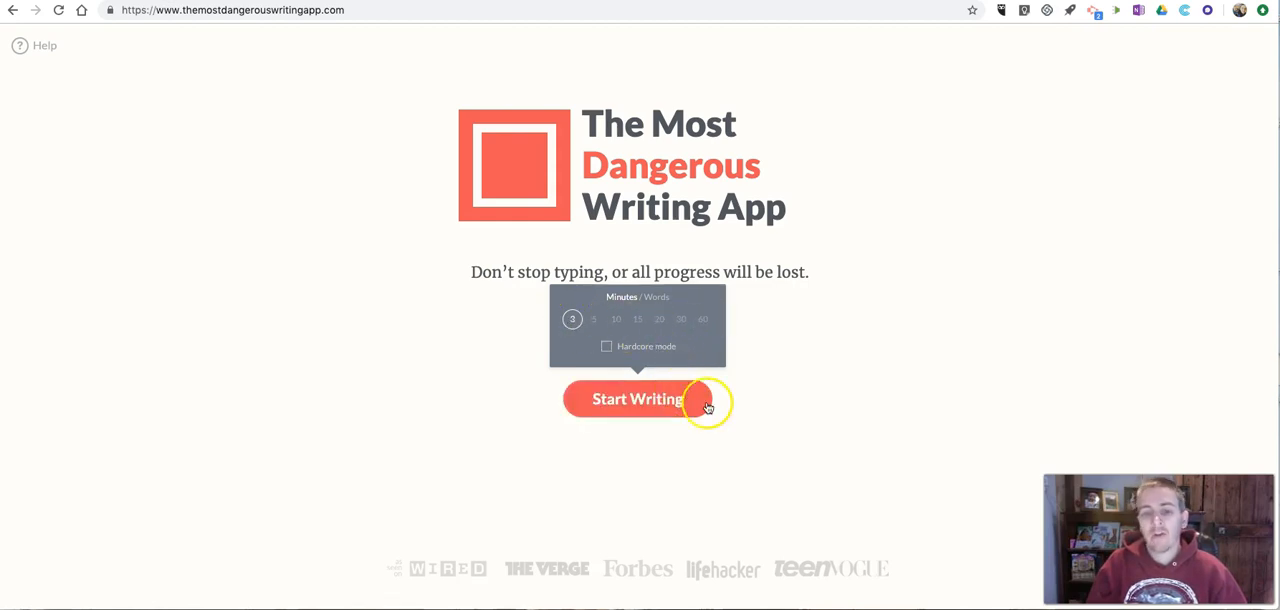
mouse_move(688, 440)
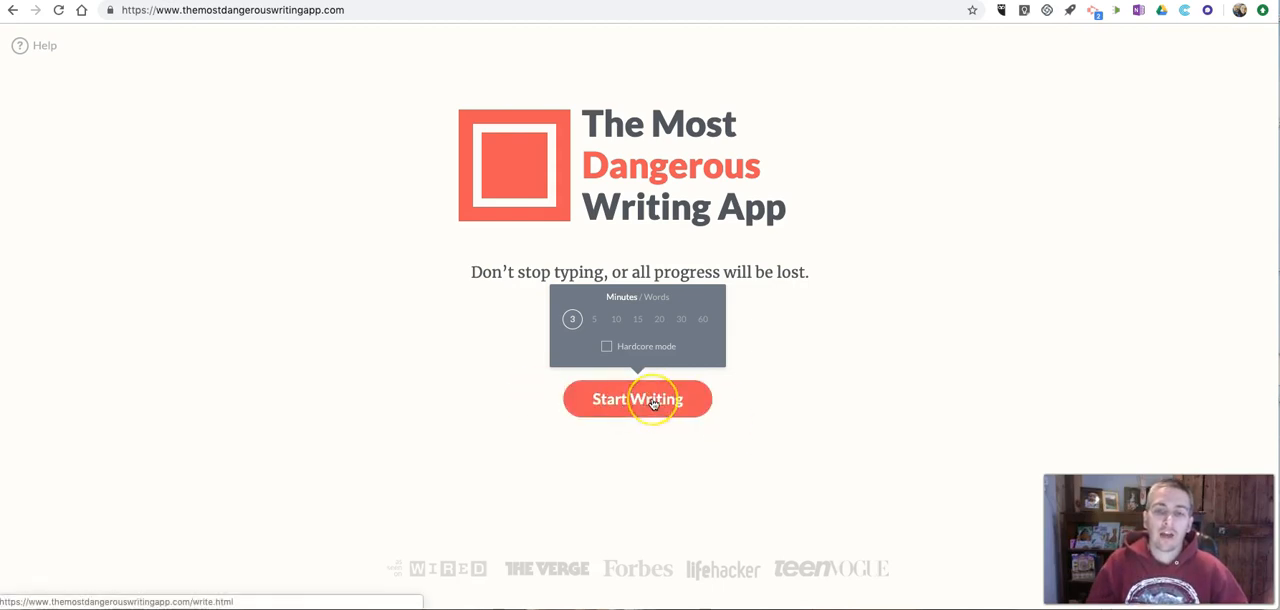
Start a session, write 'This is something that I'm typing', then let it fail
left_click(636, 400)
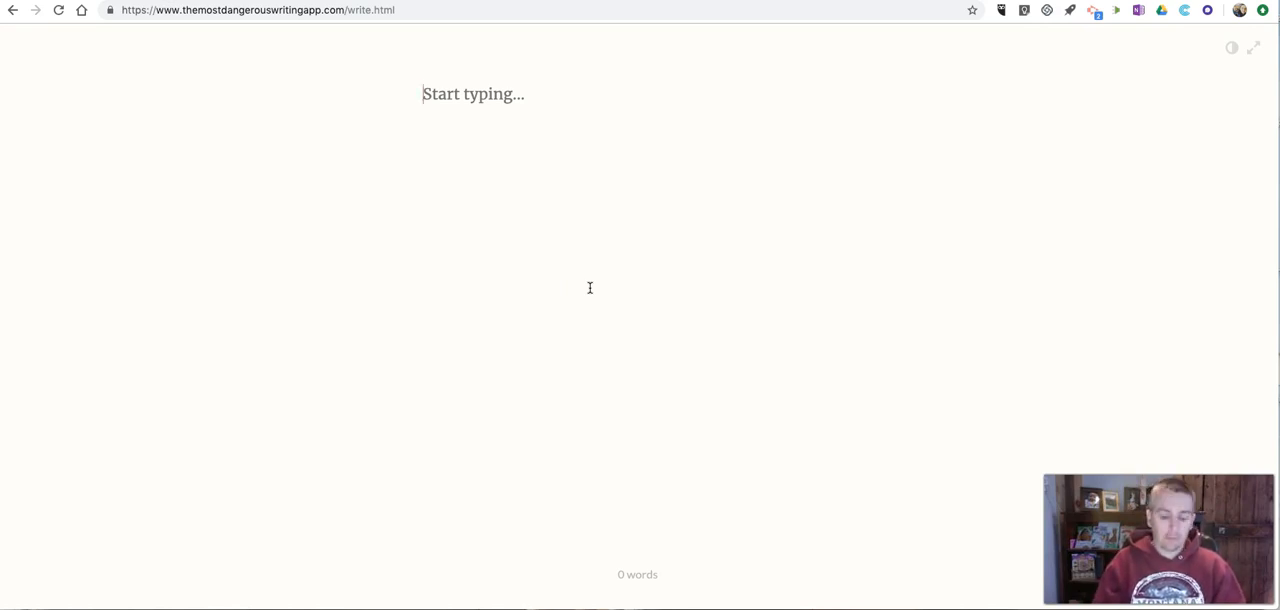
type("This is som")
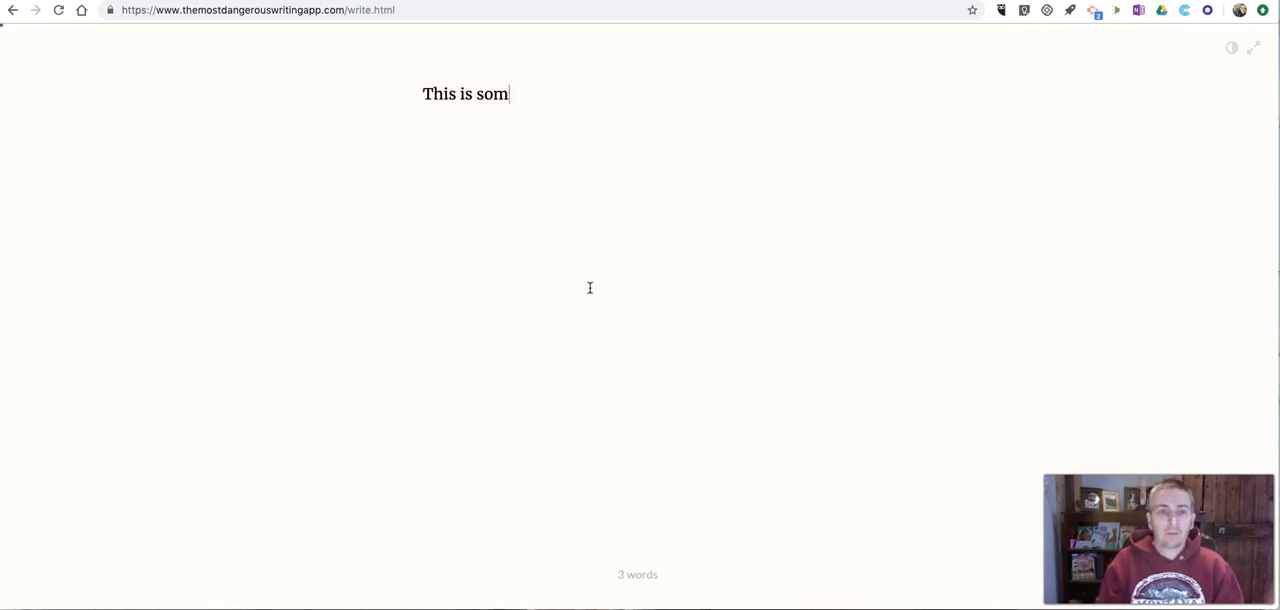
type("ething that I'")
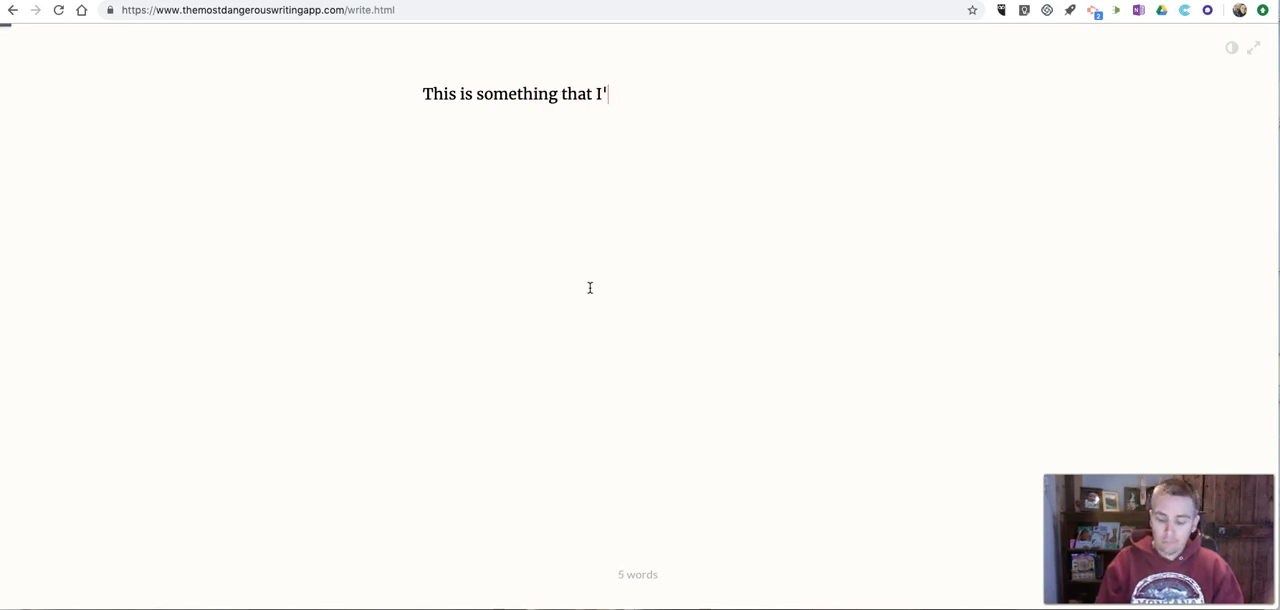
type("m typing")
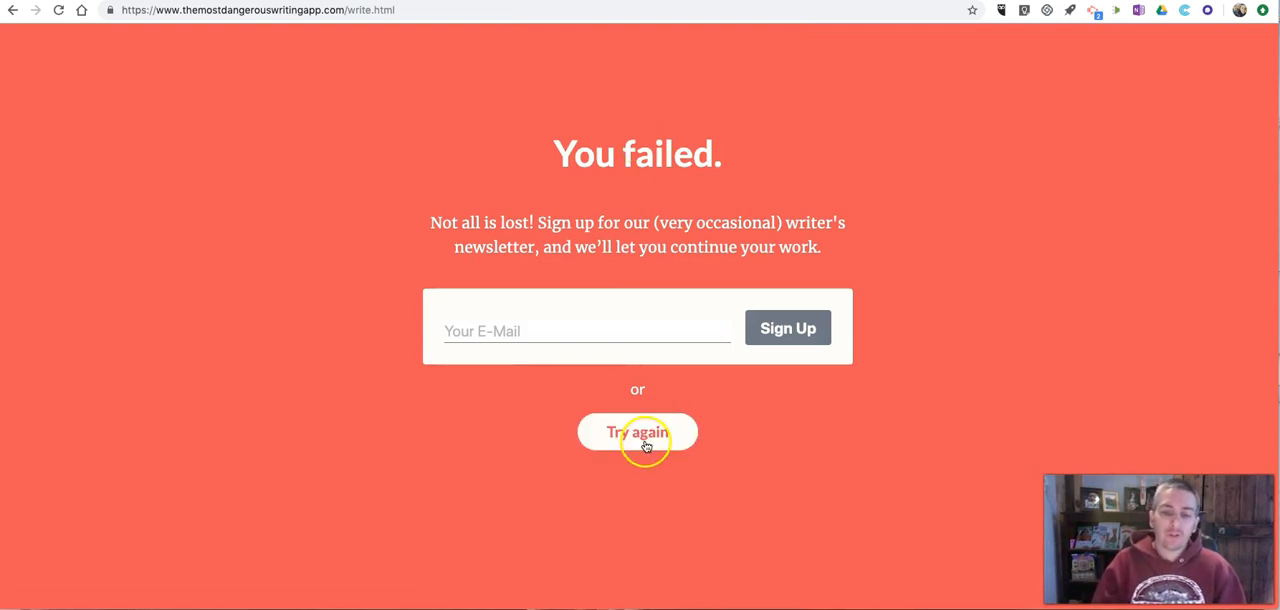
Restart the session, finish it and download the text as a .txt file
left_click(636, 432)
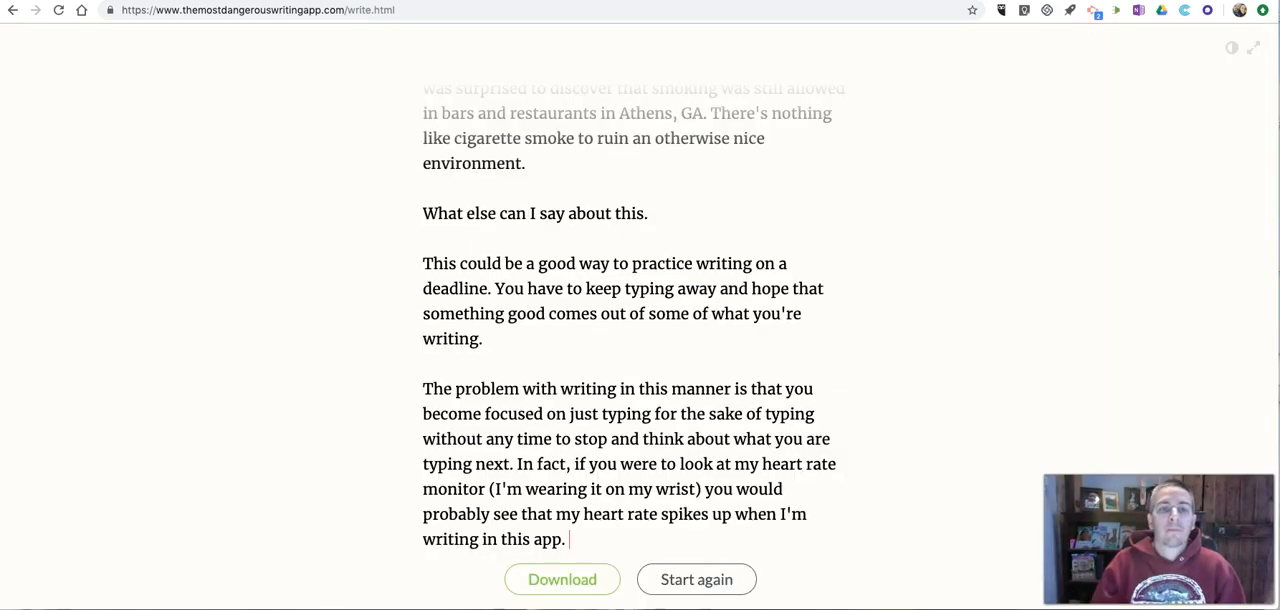
mouse_move(324, 260)
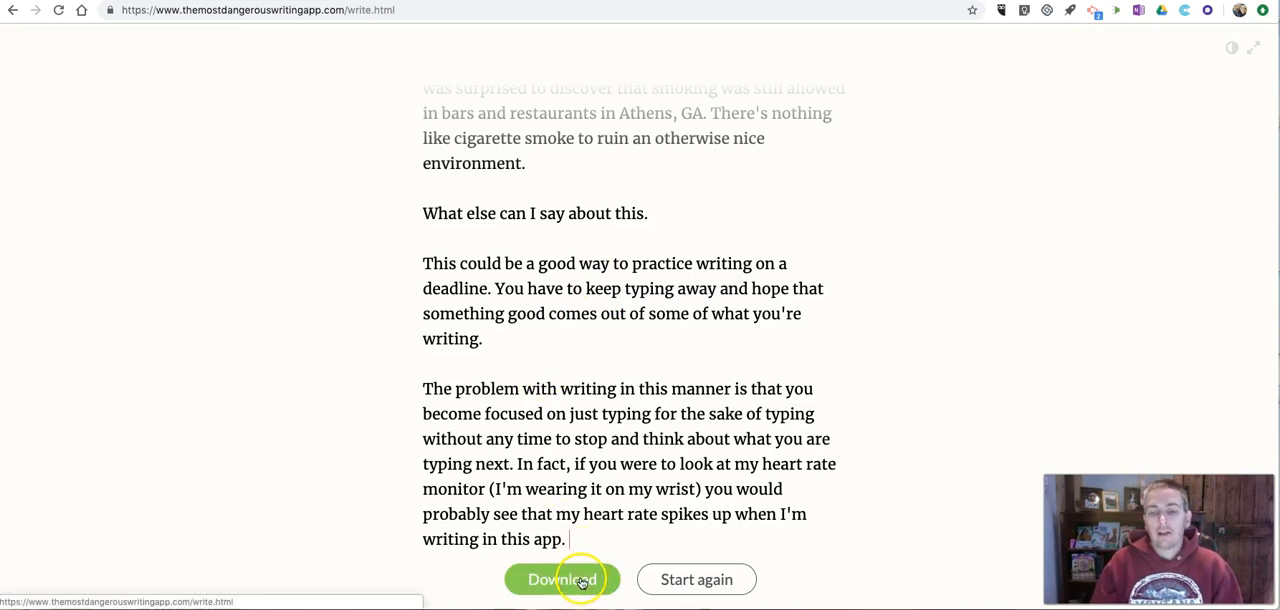
mouse_move(610, 484)
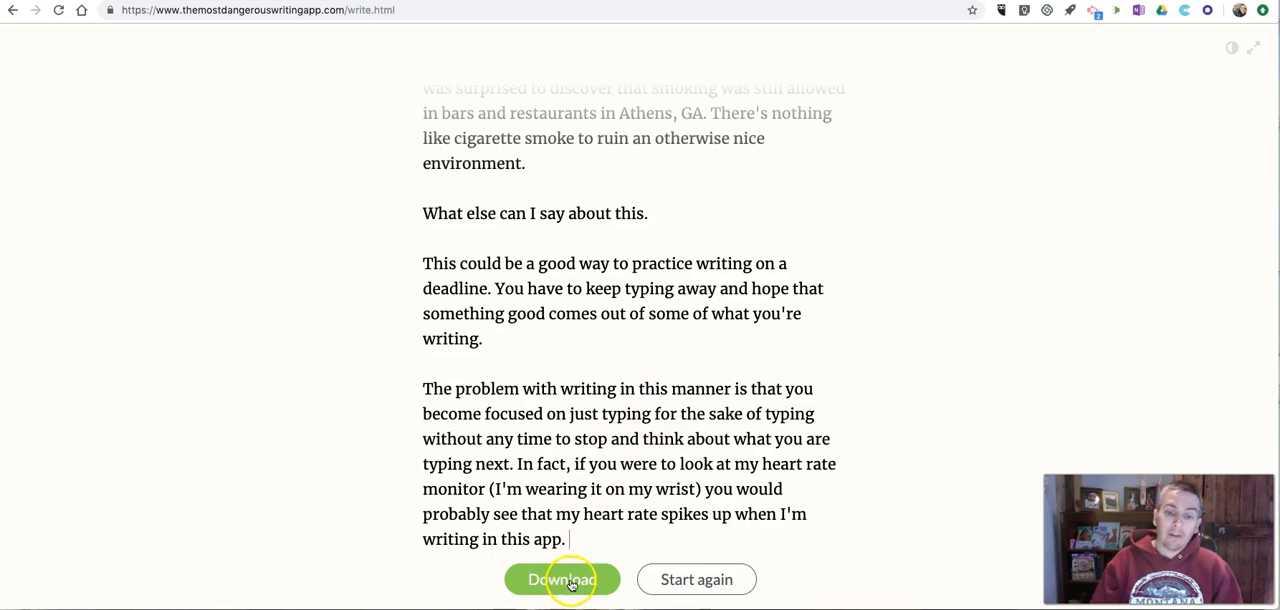
left_click(560, 580)
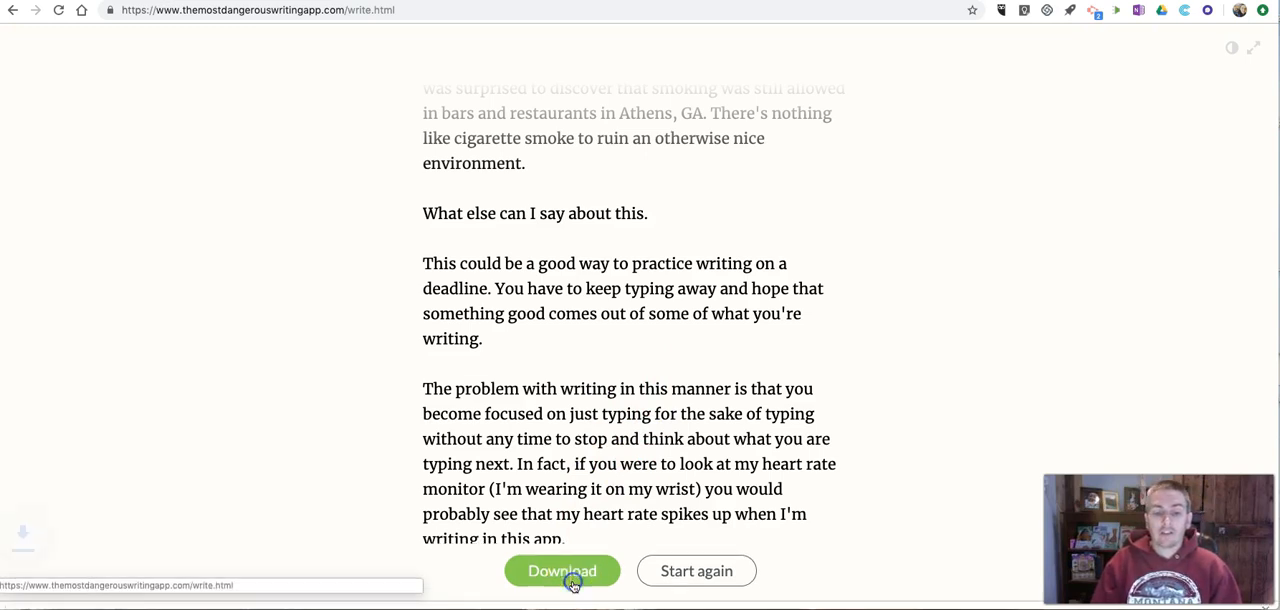
left_click(562, 570)
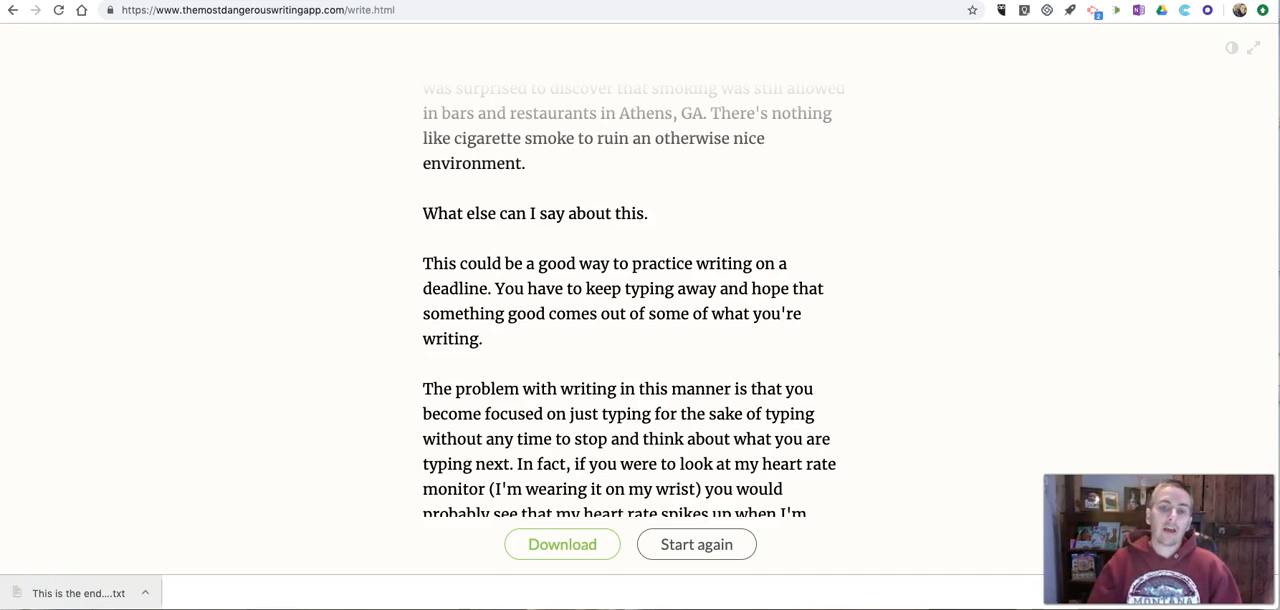
mouse_move(444, 324)
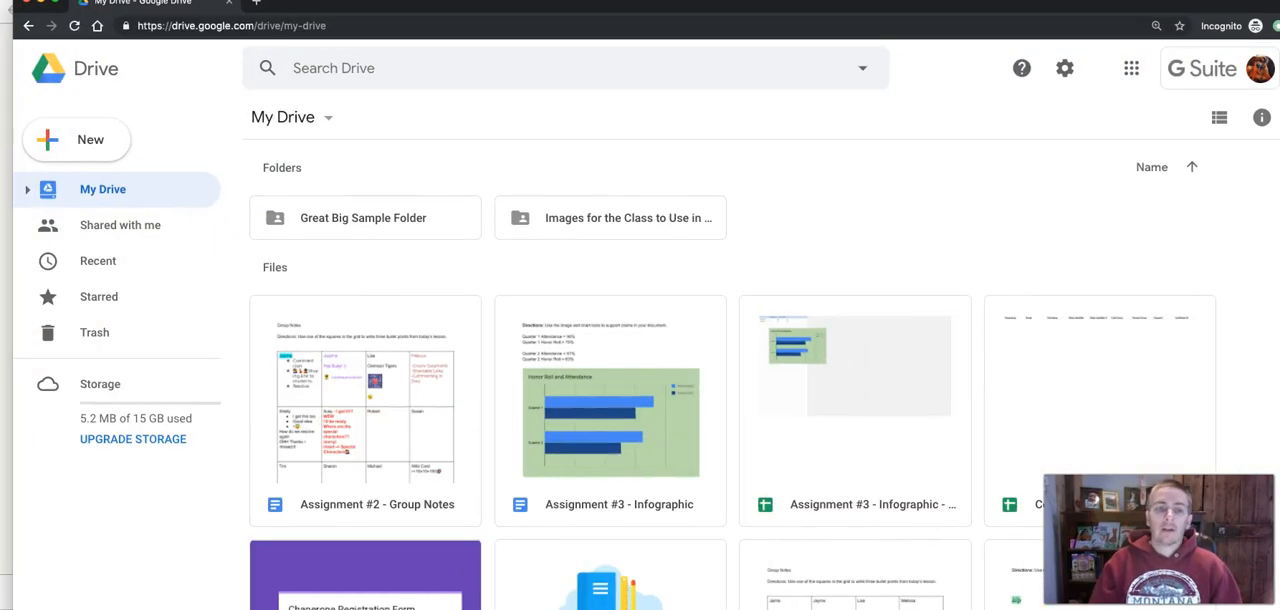
mouse_move(1048, 100)
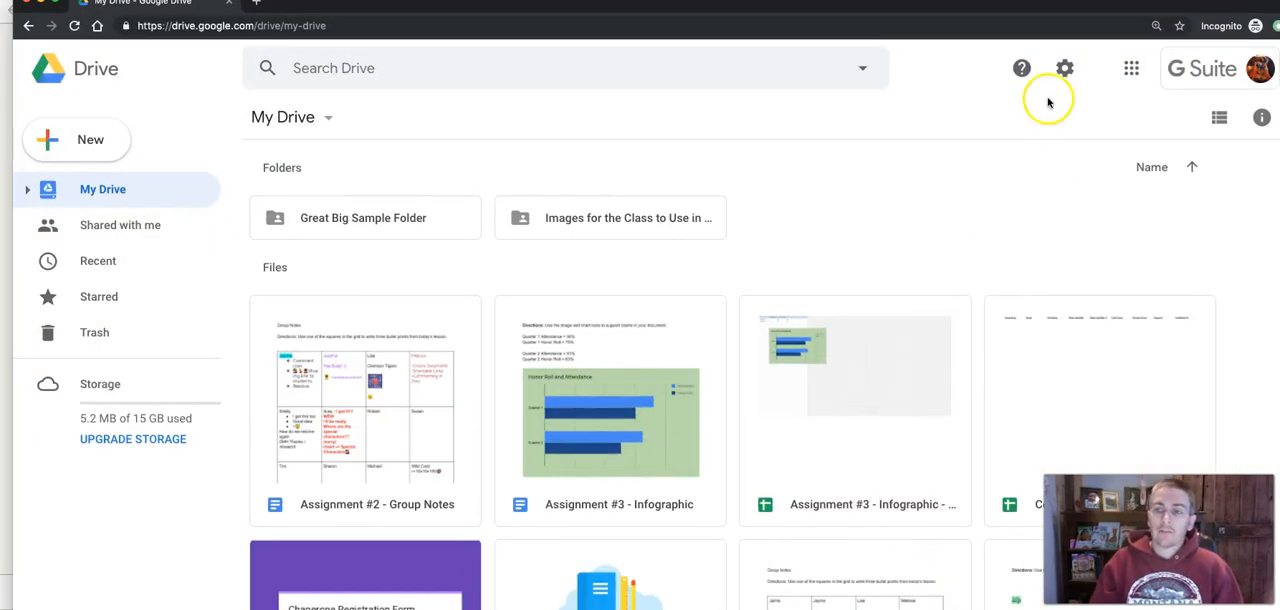
mouse_move(1064, 68)
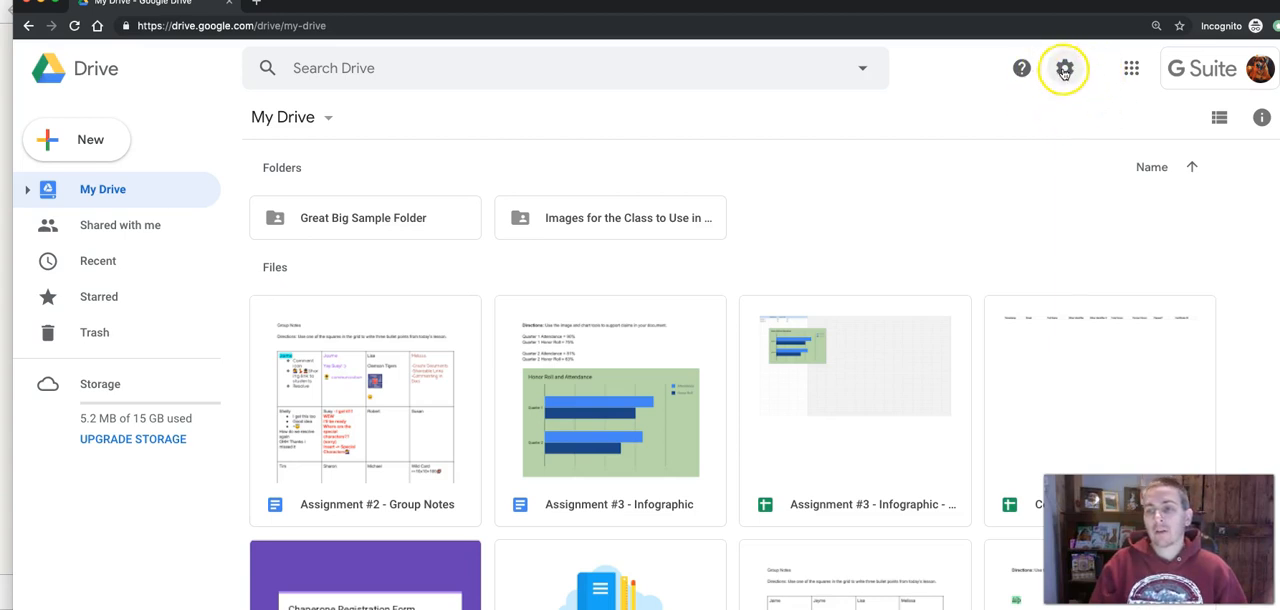
Confirm 'Convert uploaded files to Google Docs editor format' is on, then start a New upload
left_click(1064, 68)
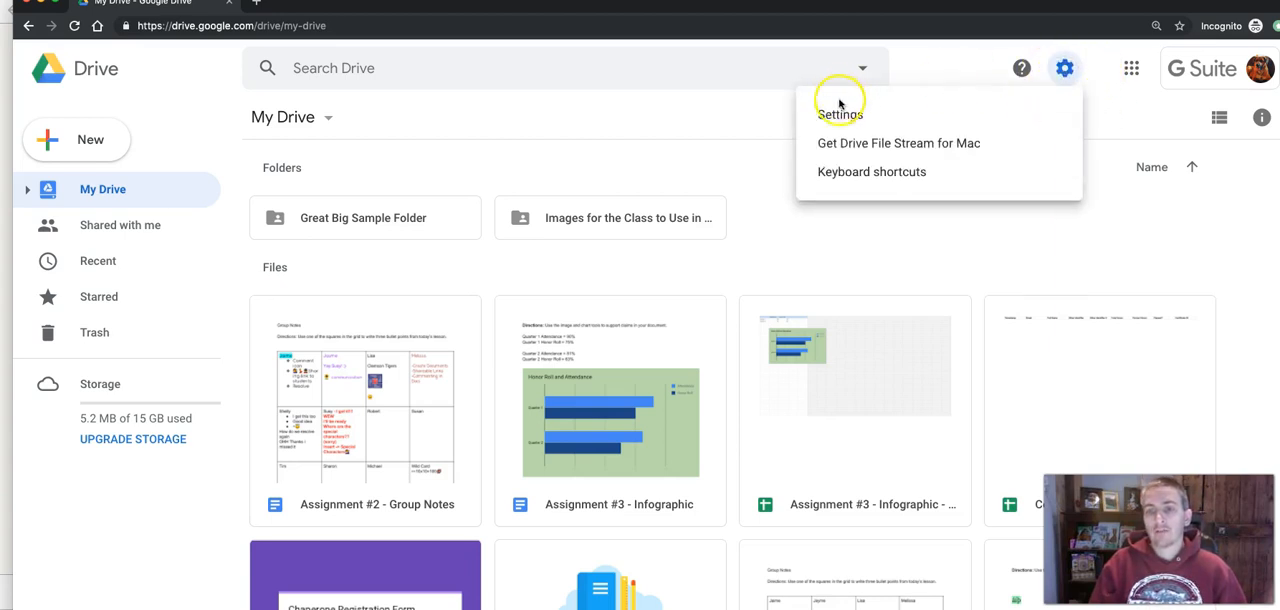
left_click(840, 114)
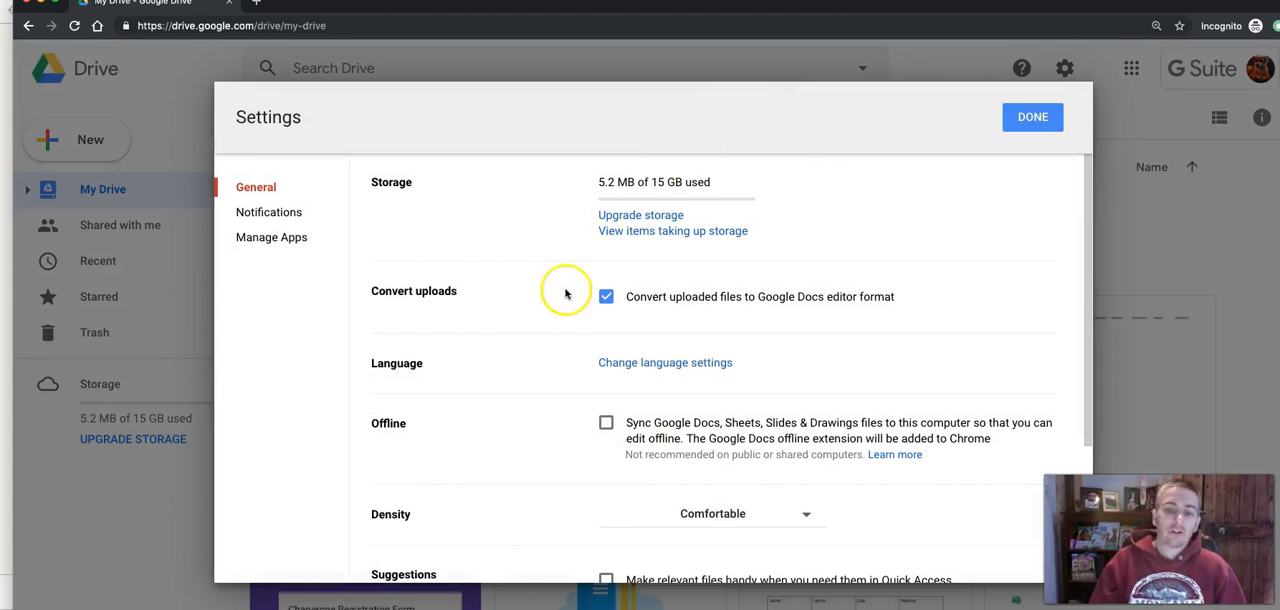
mouse_move(824, 296)
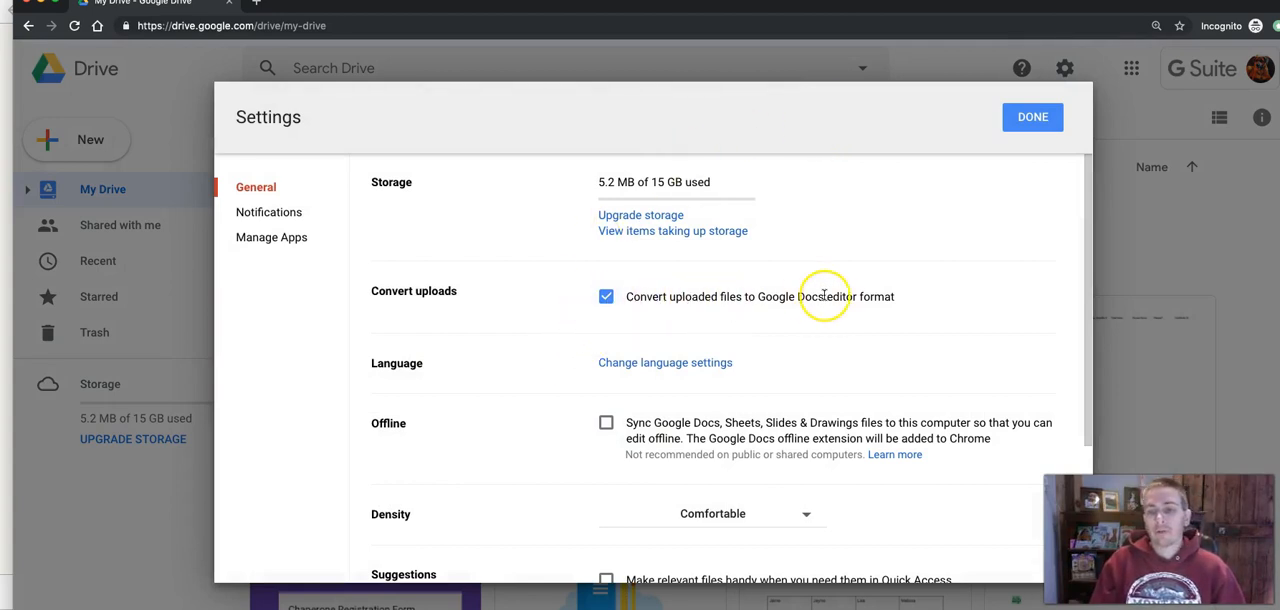
mouse_move(904, 304)
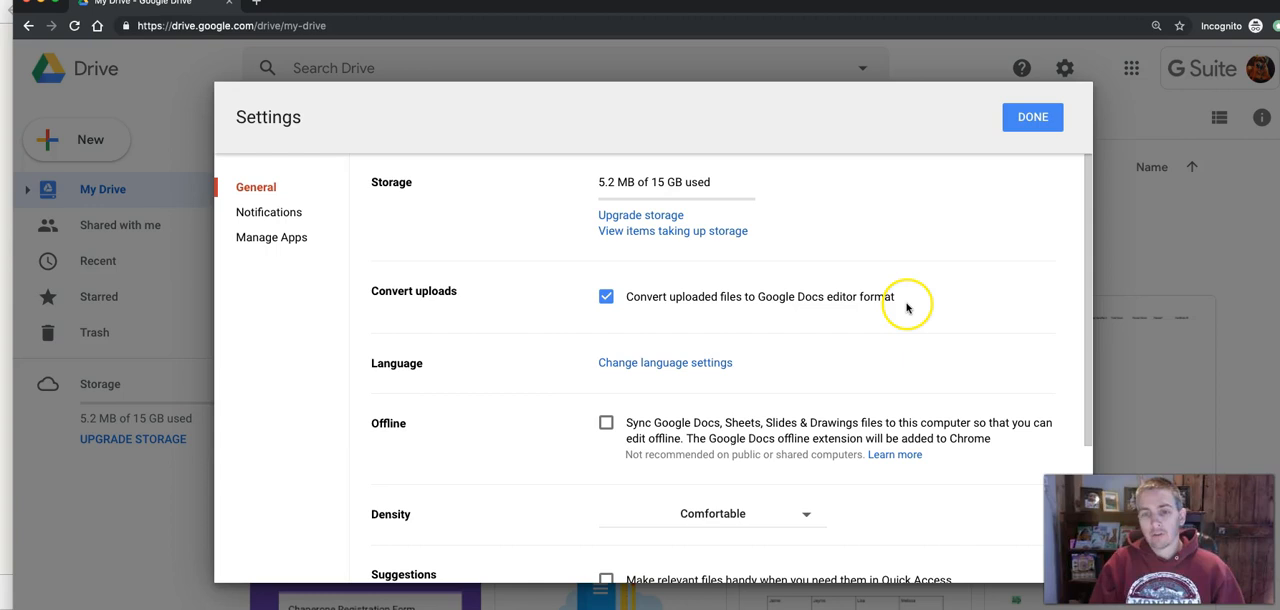
left_click(1032, 116)
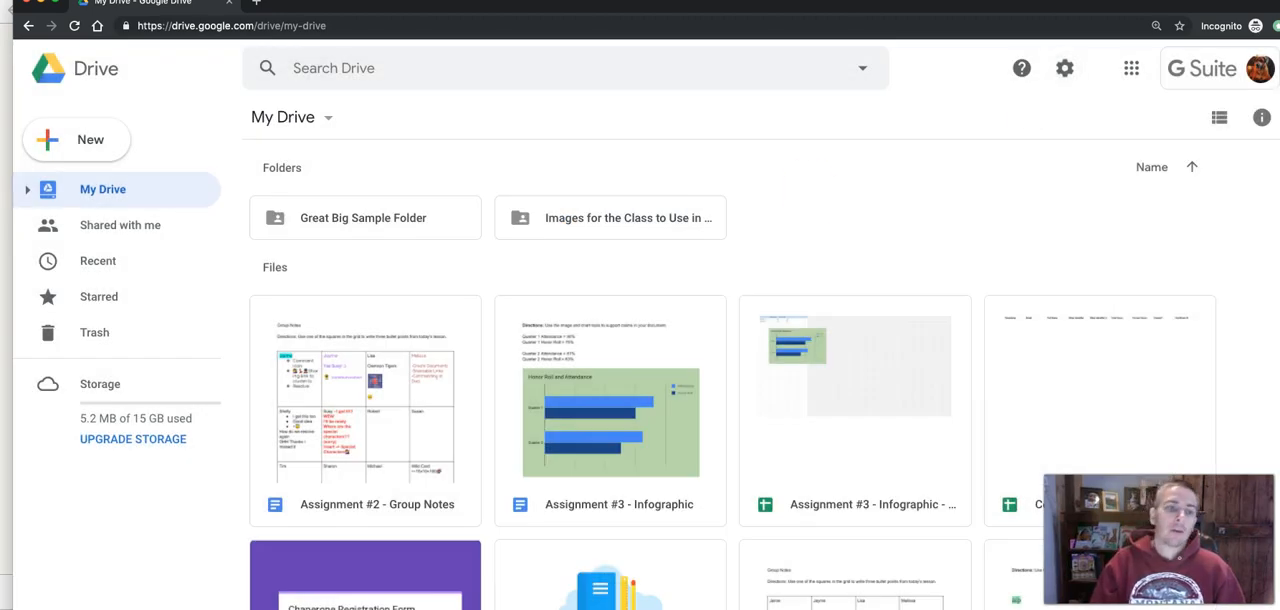
left_click(76, 140)
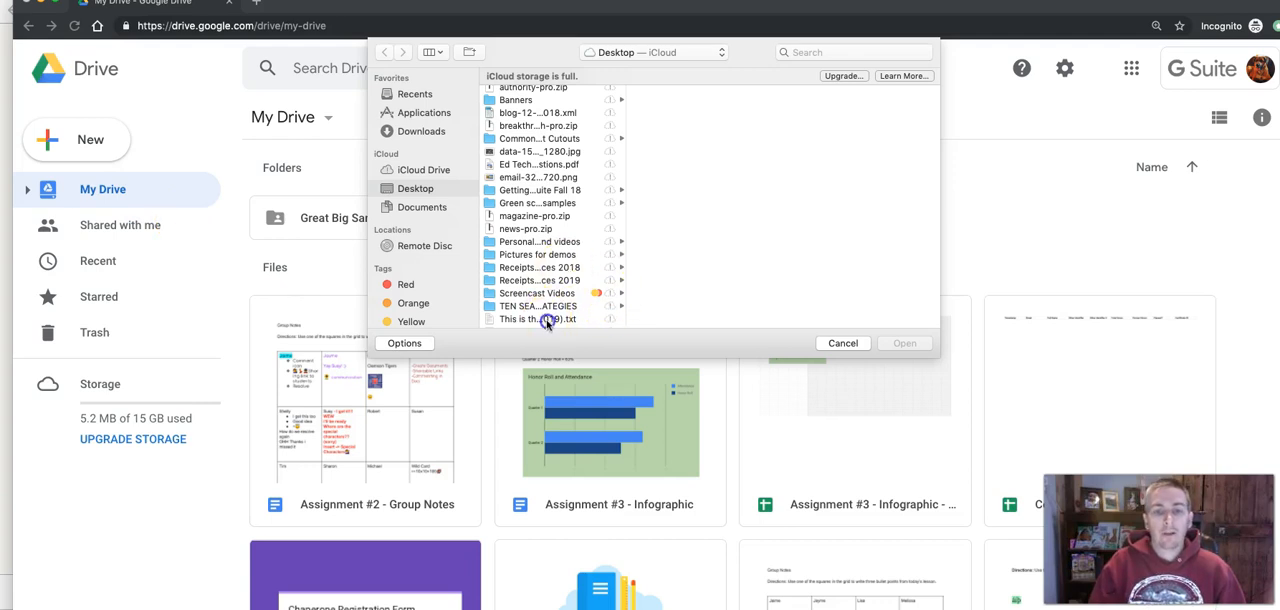
Upload the session's .txt file from the Desktop so it opens as a Google Doc
left_click(902, 344)
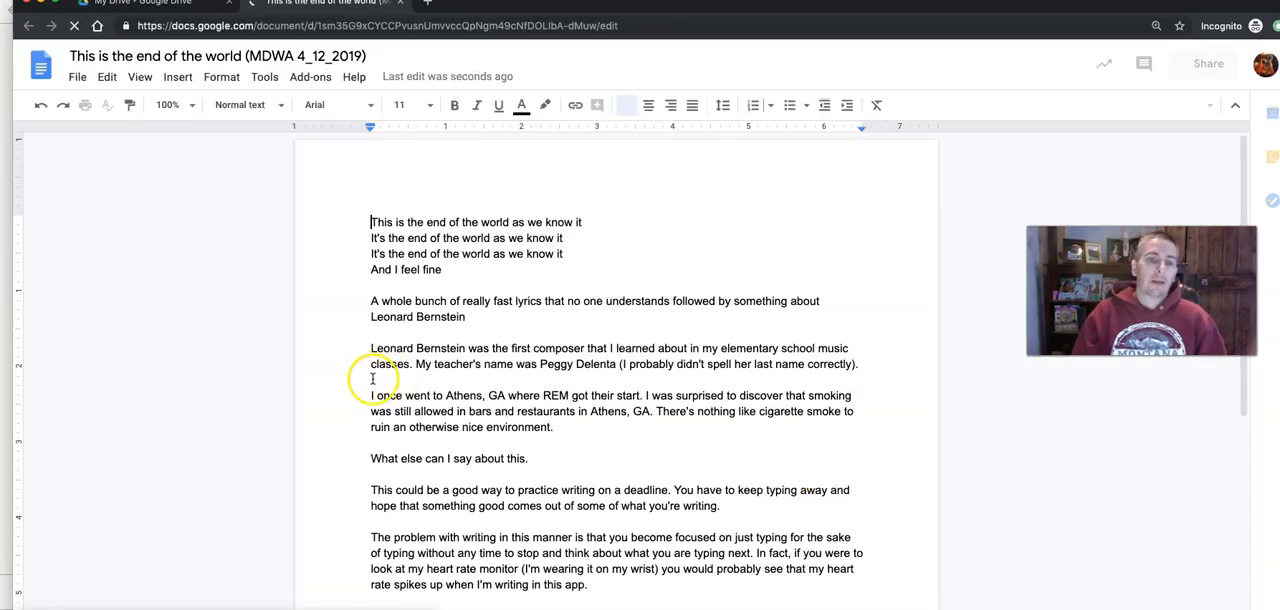
Set the whole document's text to Calibri at size 24
scroll("down", 3)
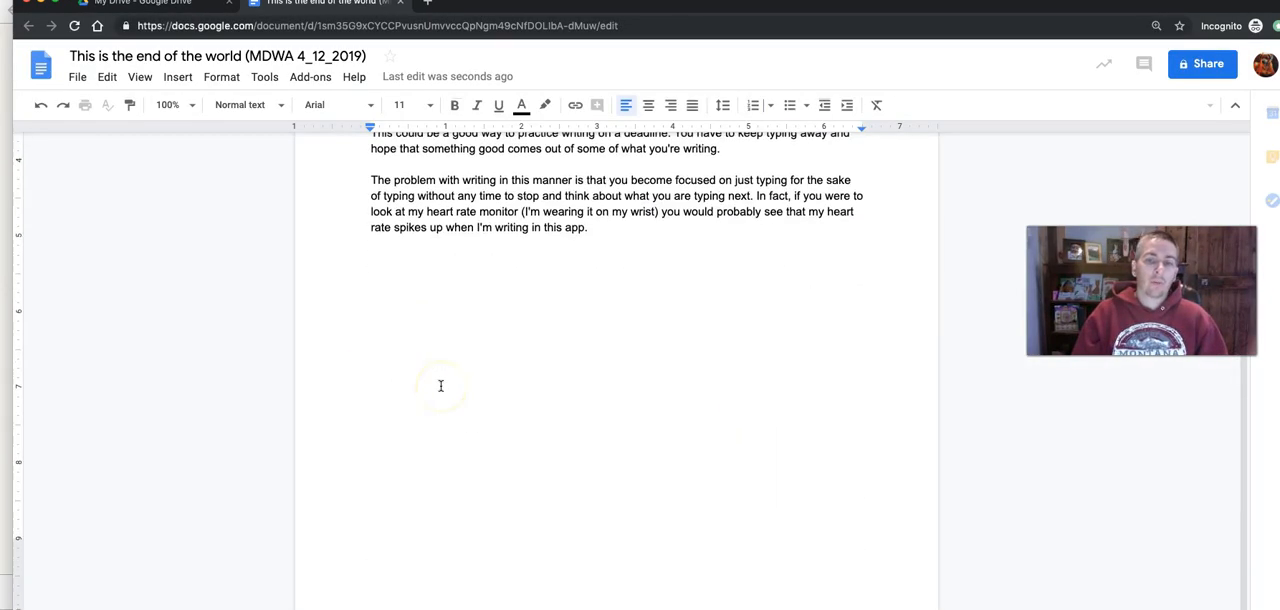
scroll("up", 3)
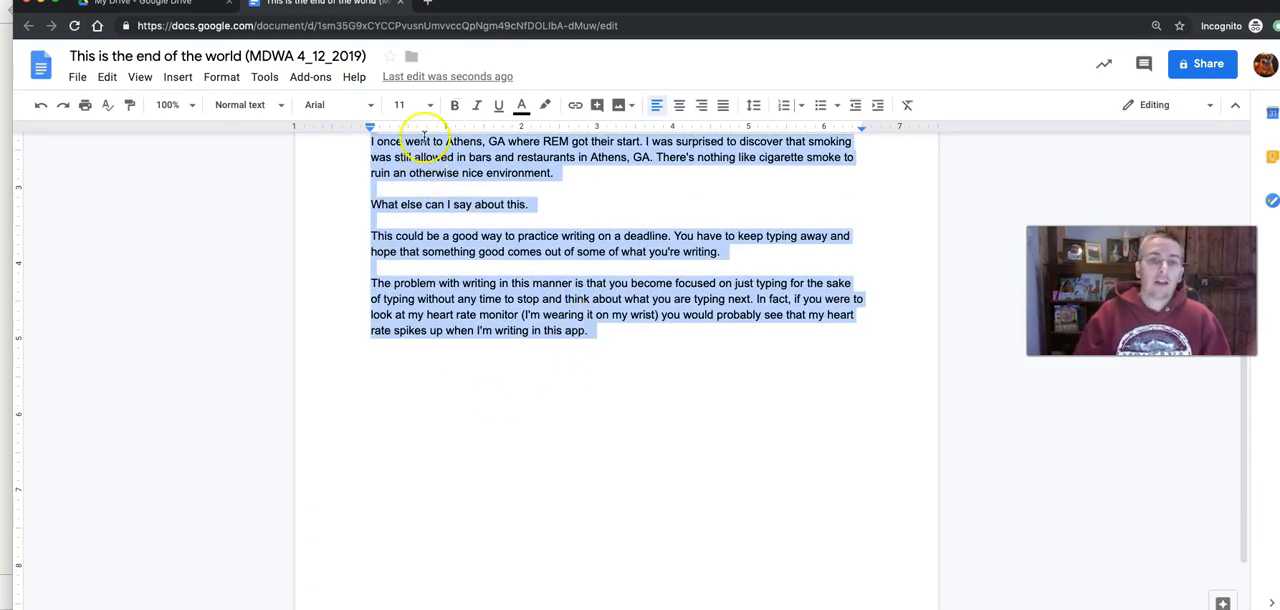
left_click(336, 104)
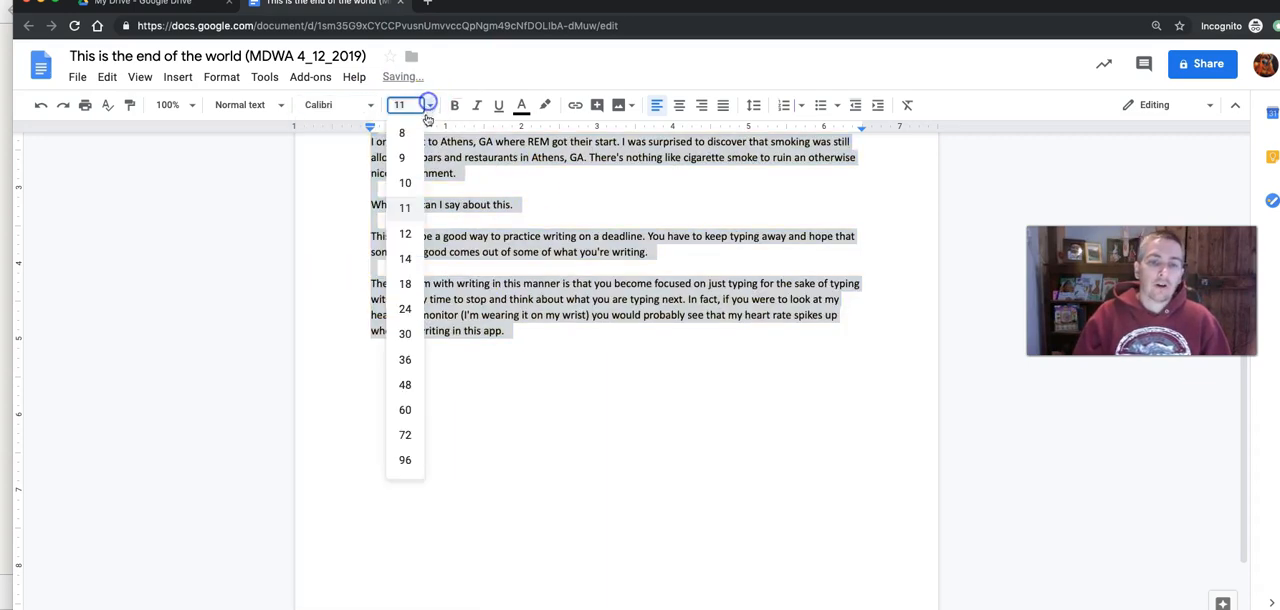
left_click(404, 308)
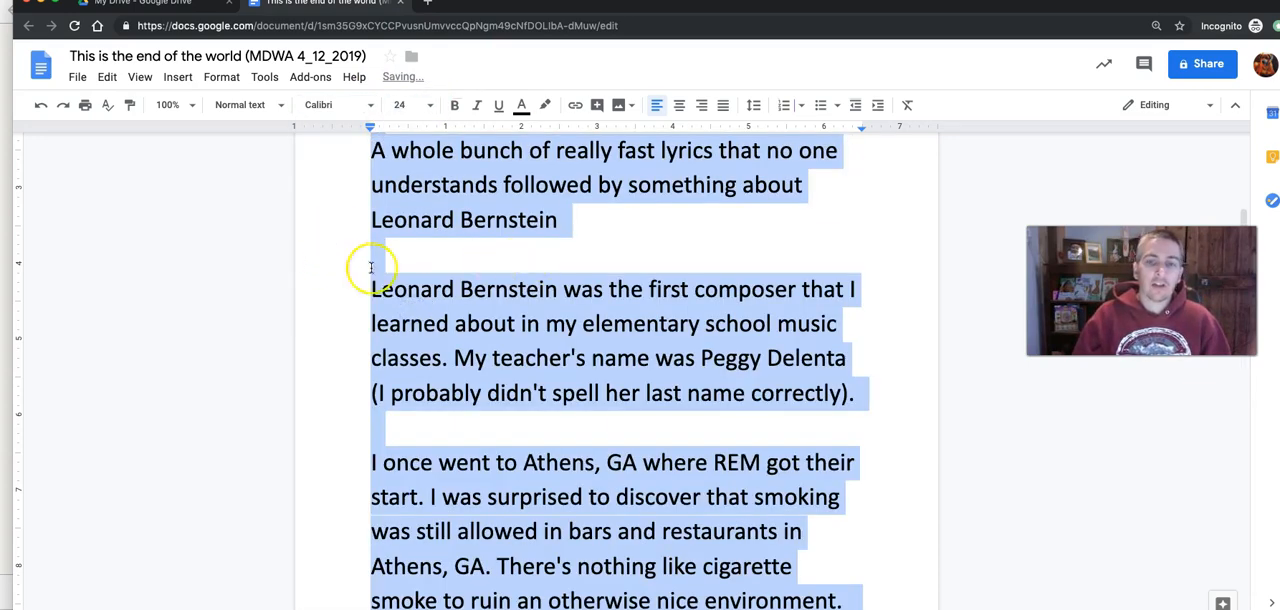
scroll("down", 3)
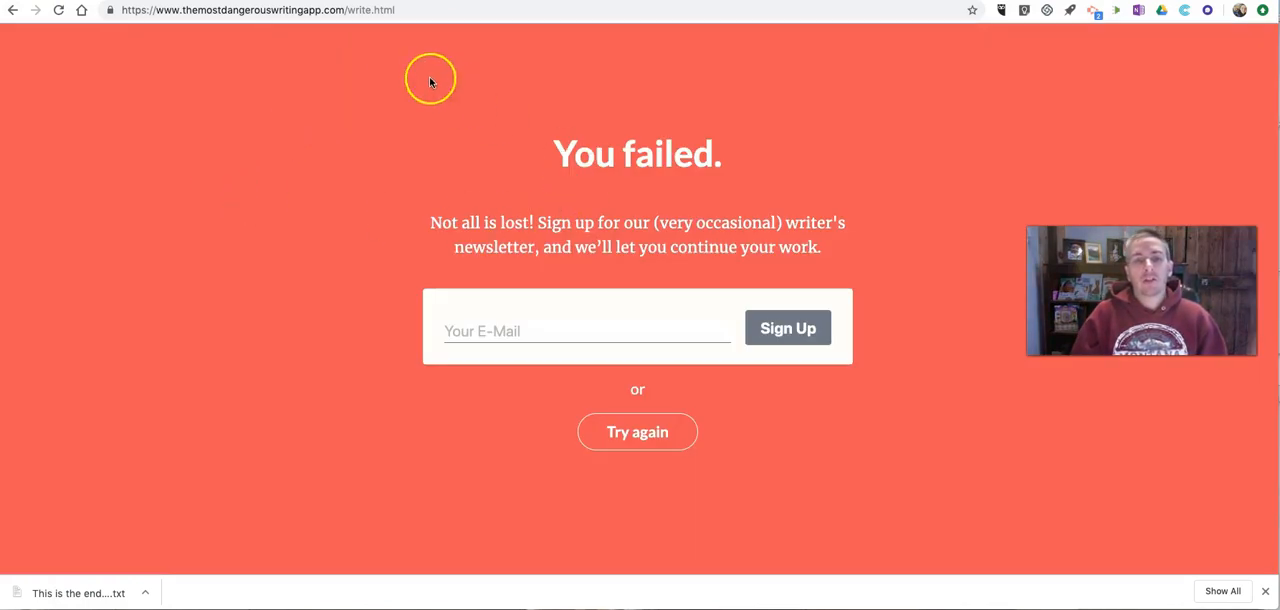
mouse_move(578, 48)
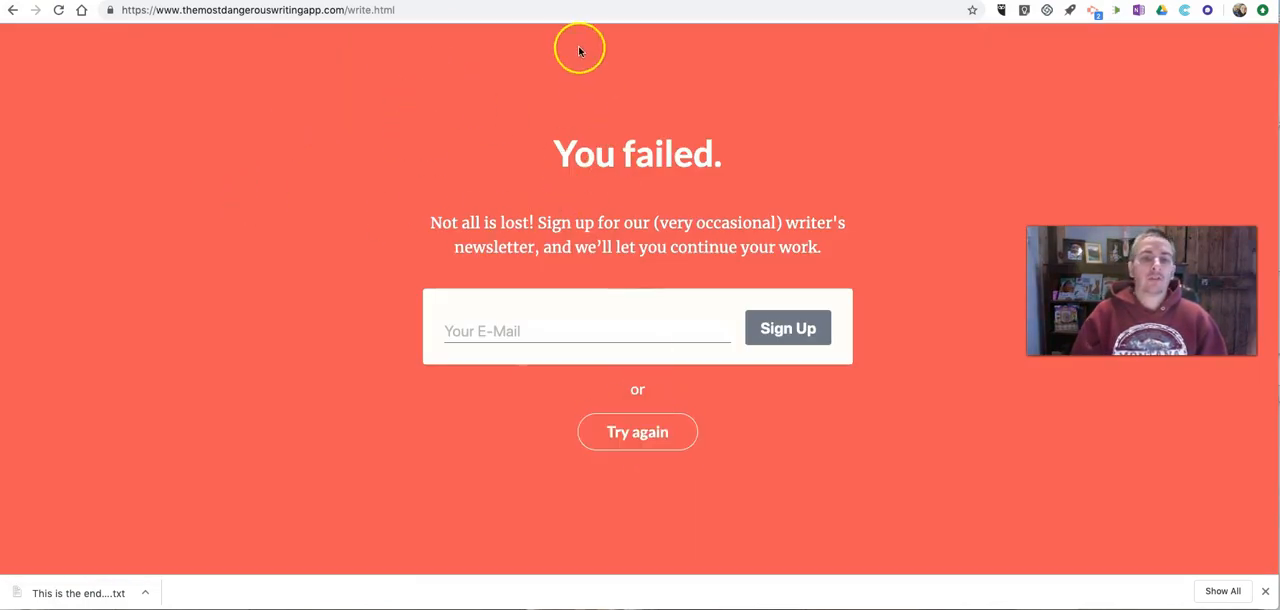